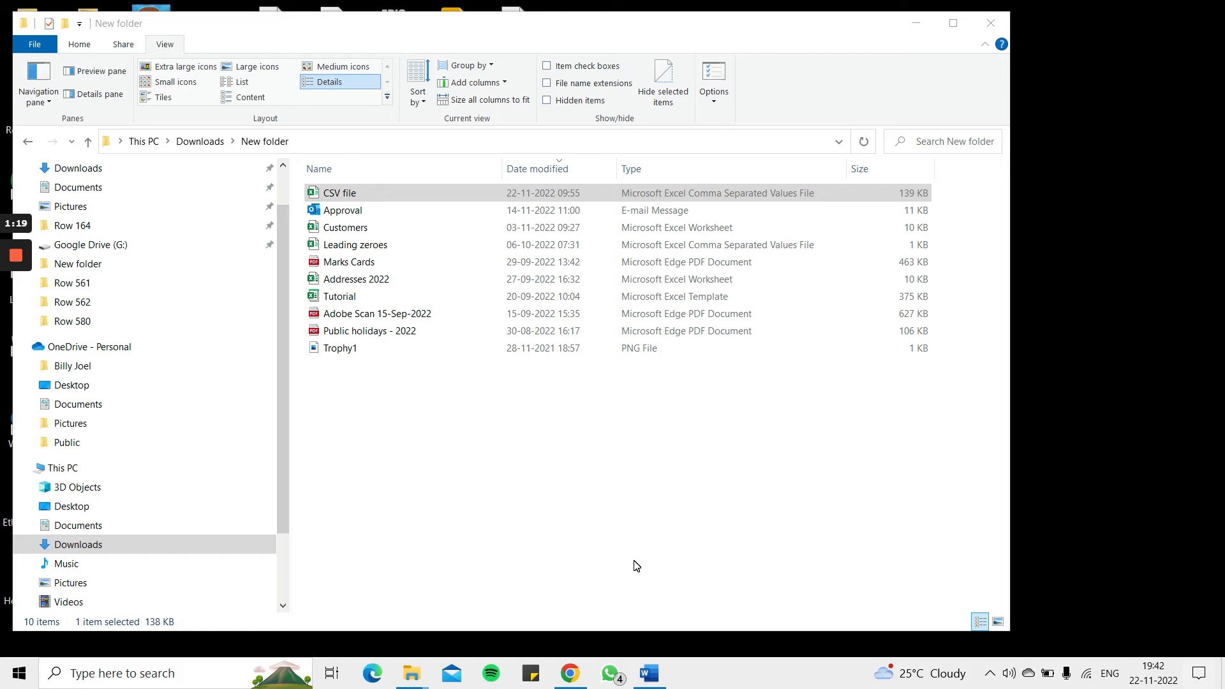
mouse_move(630, 555)
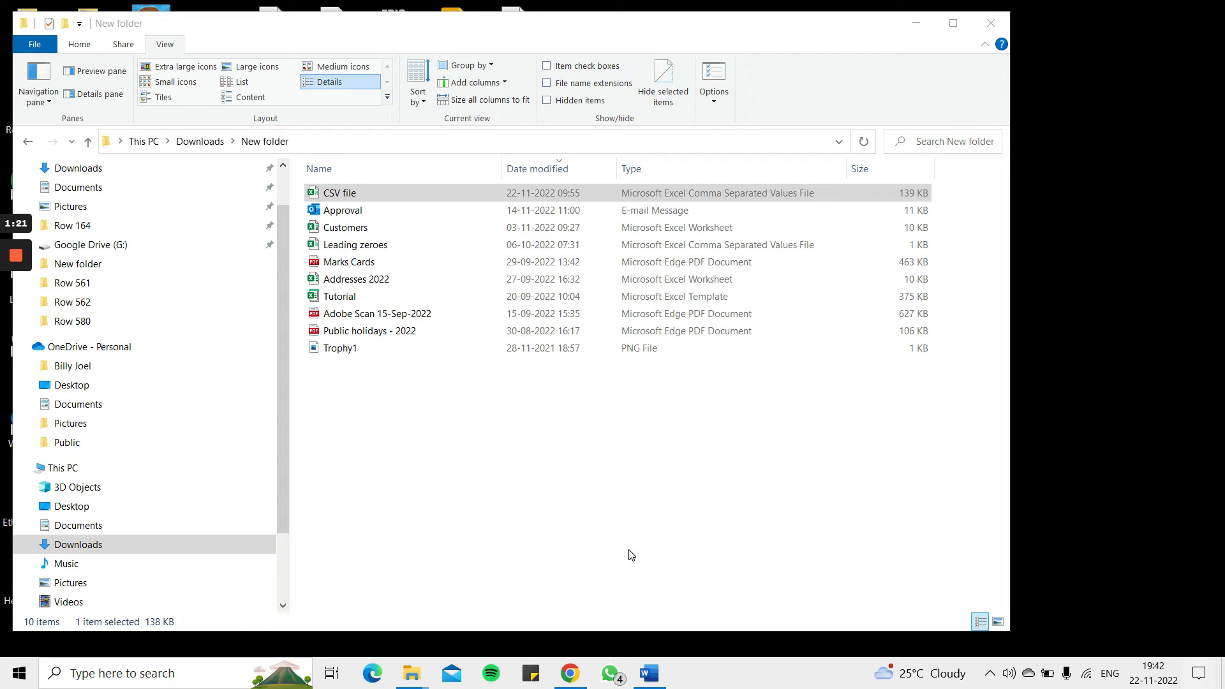
mouse_move(375, 197)
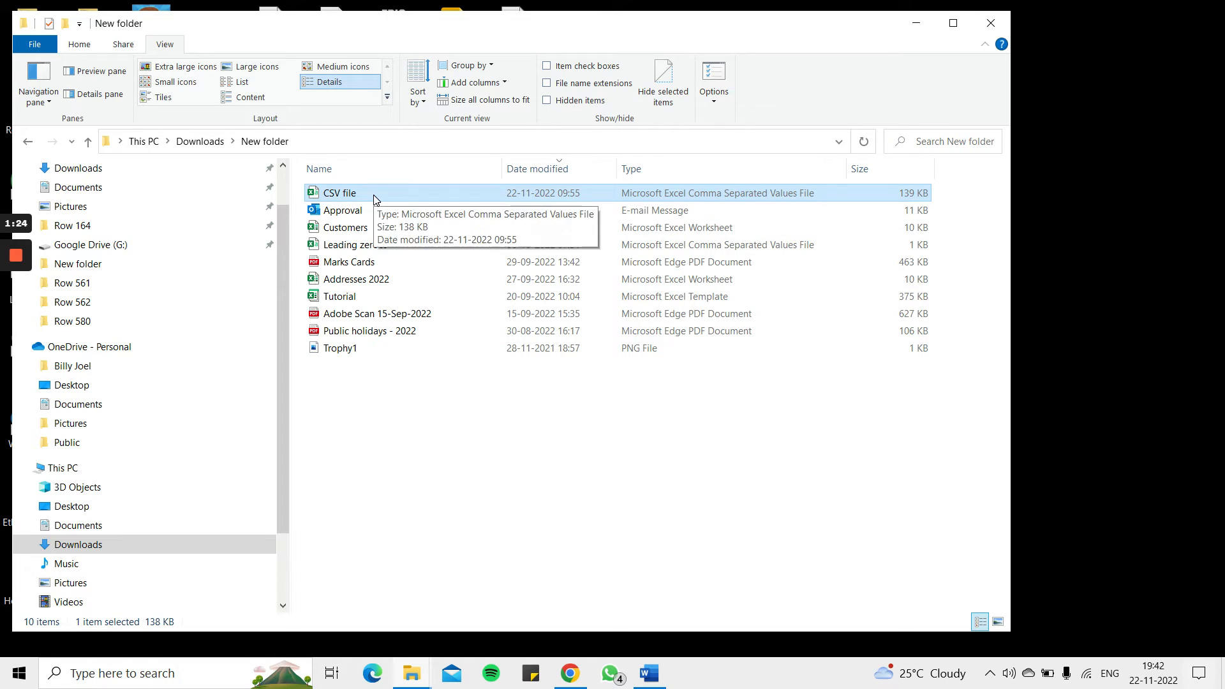
mouse_move(361, 201)
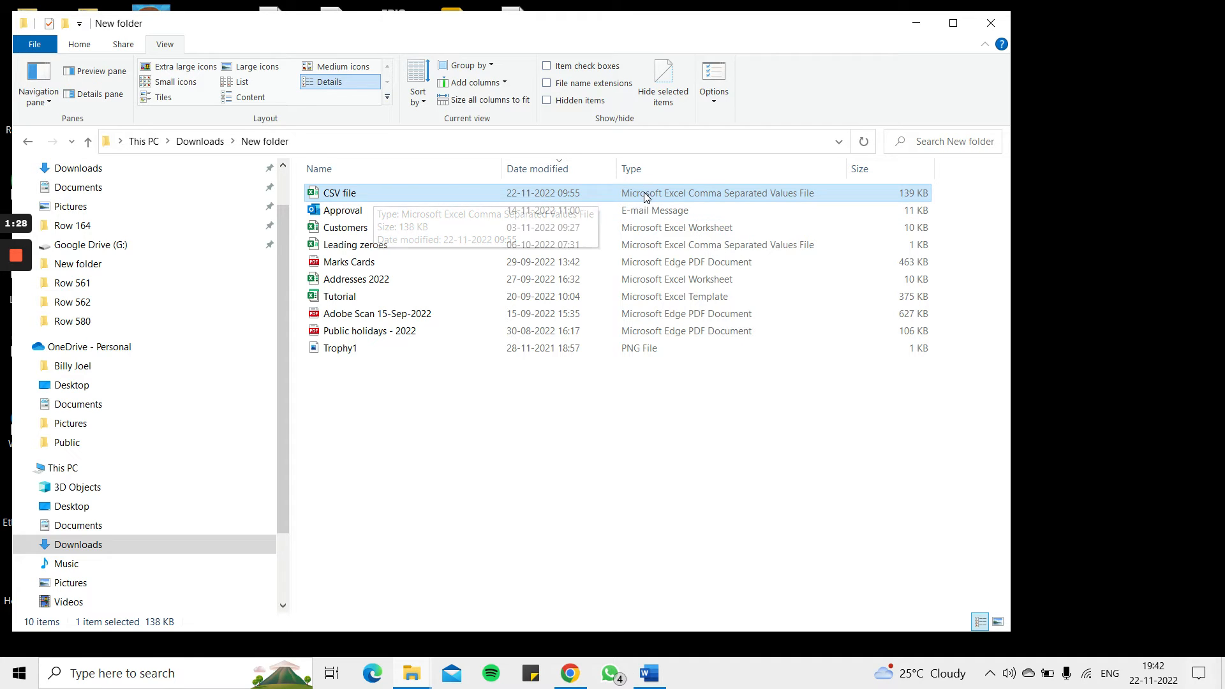
mouse_move(781, 196)
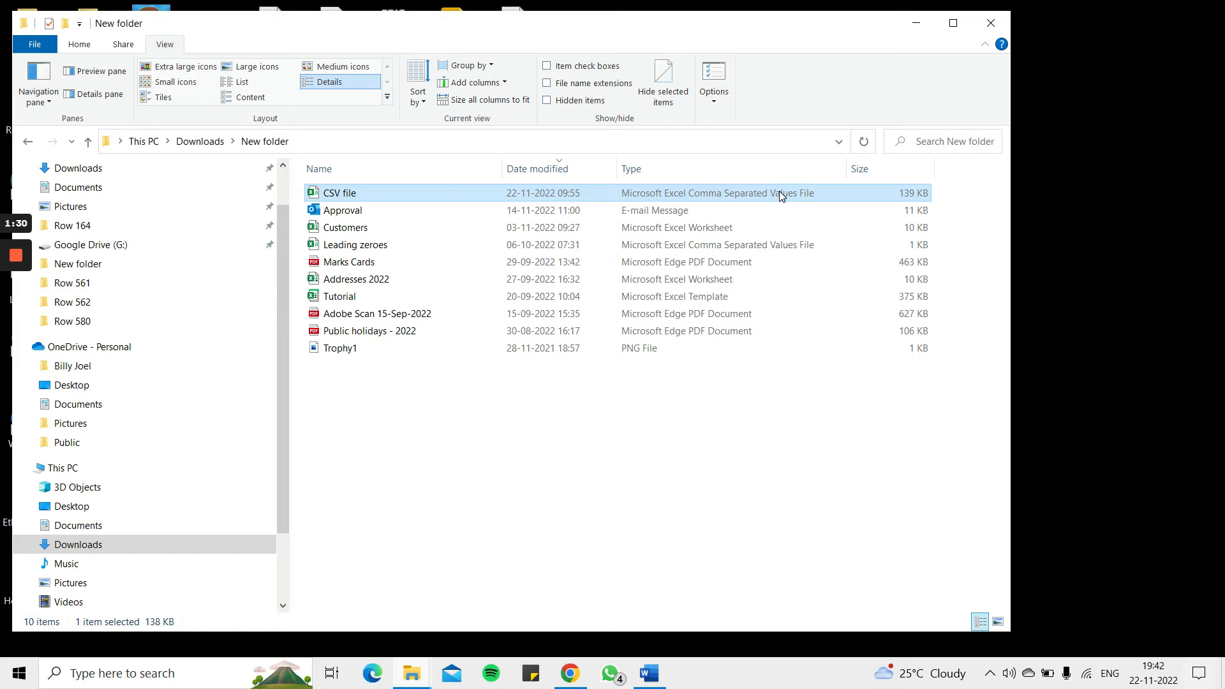
mouse_move(407, 198)
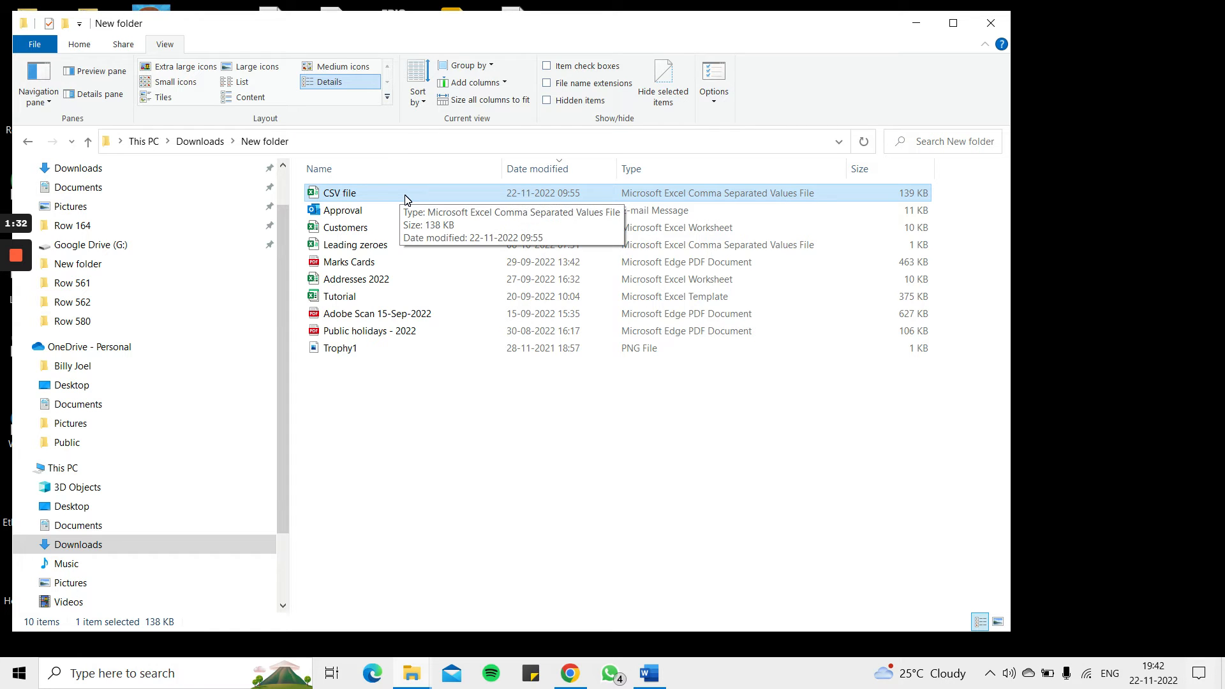
Open the country population CSV file with WordPad via the right-click Open with menu
right_click(338, 192)
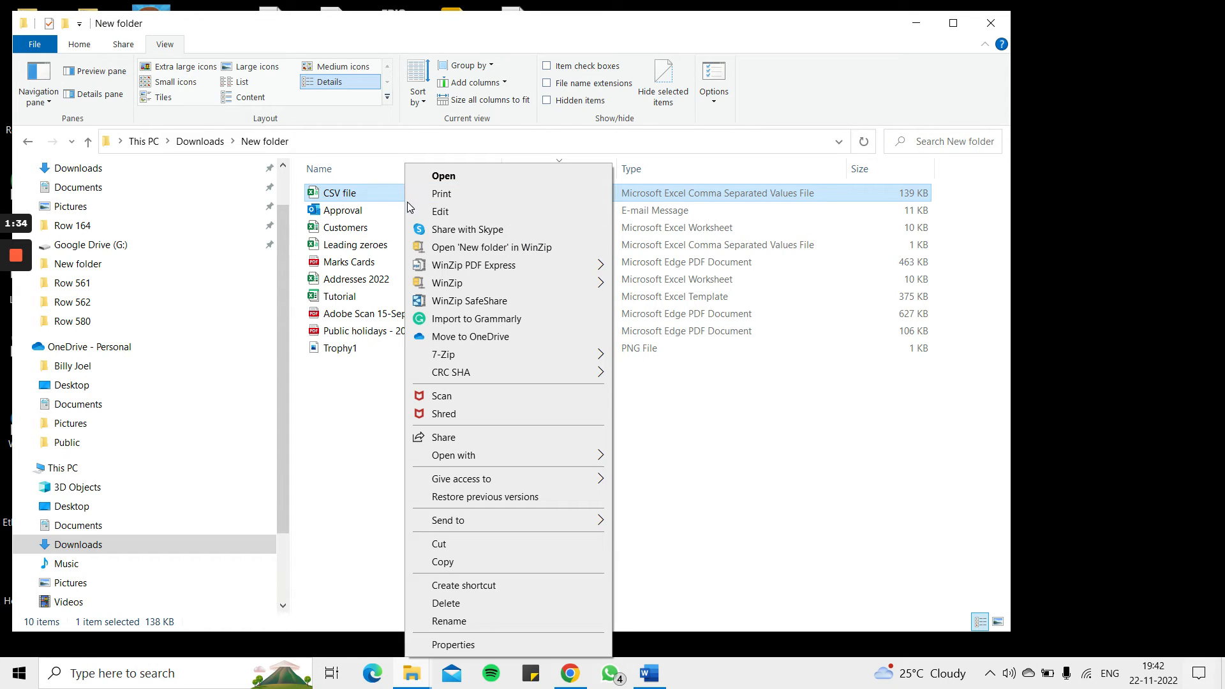
click(453, 455)
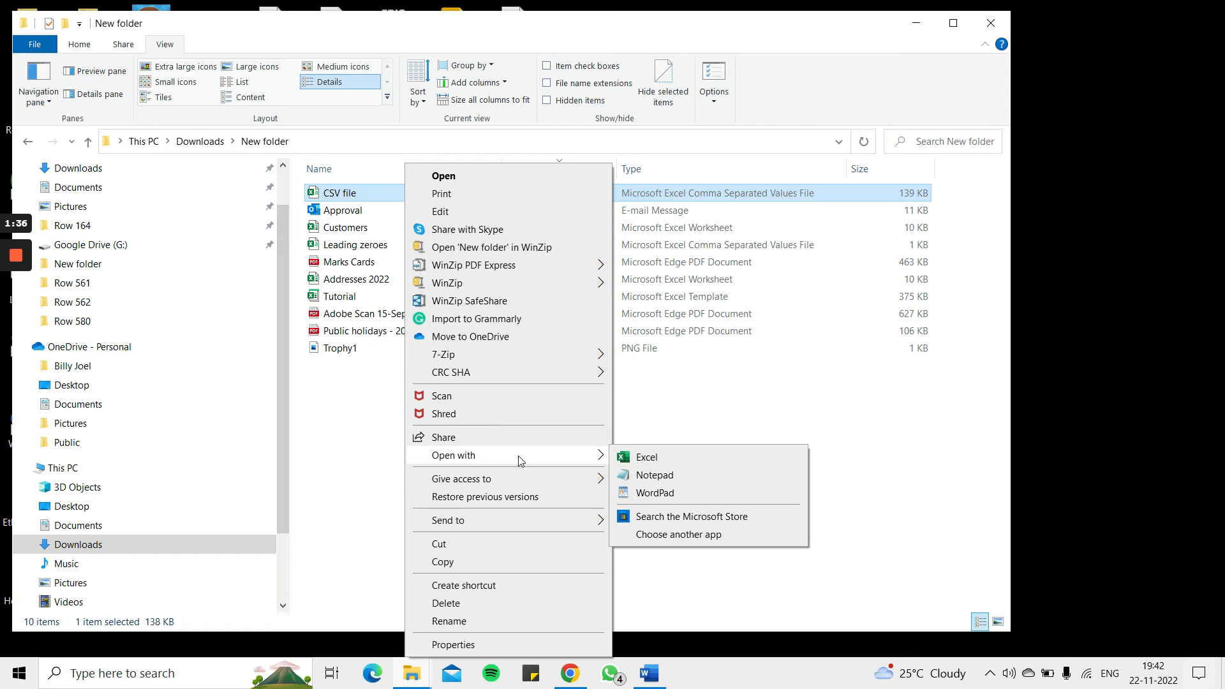
mouse_move(586, 460)
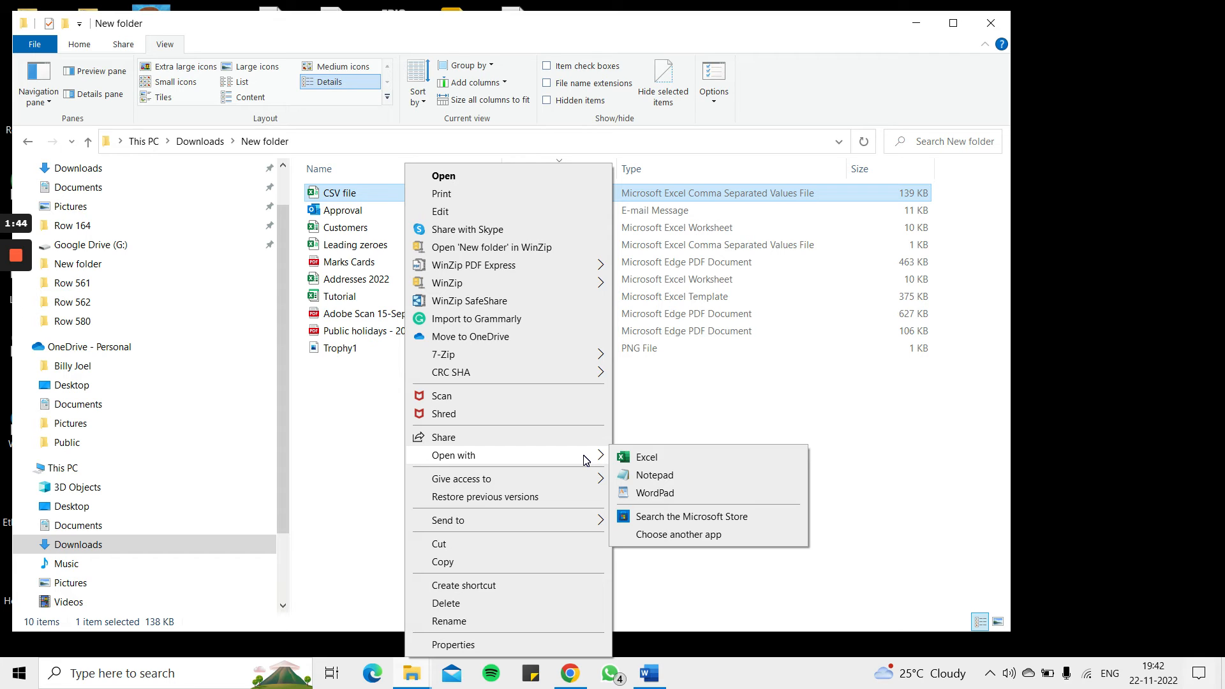
mouse_move(655, 493)
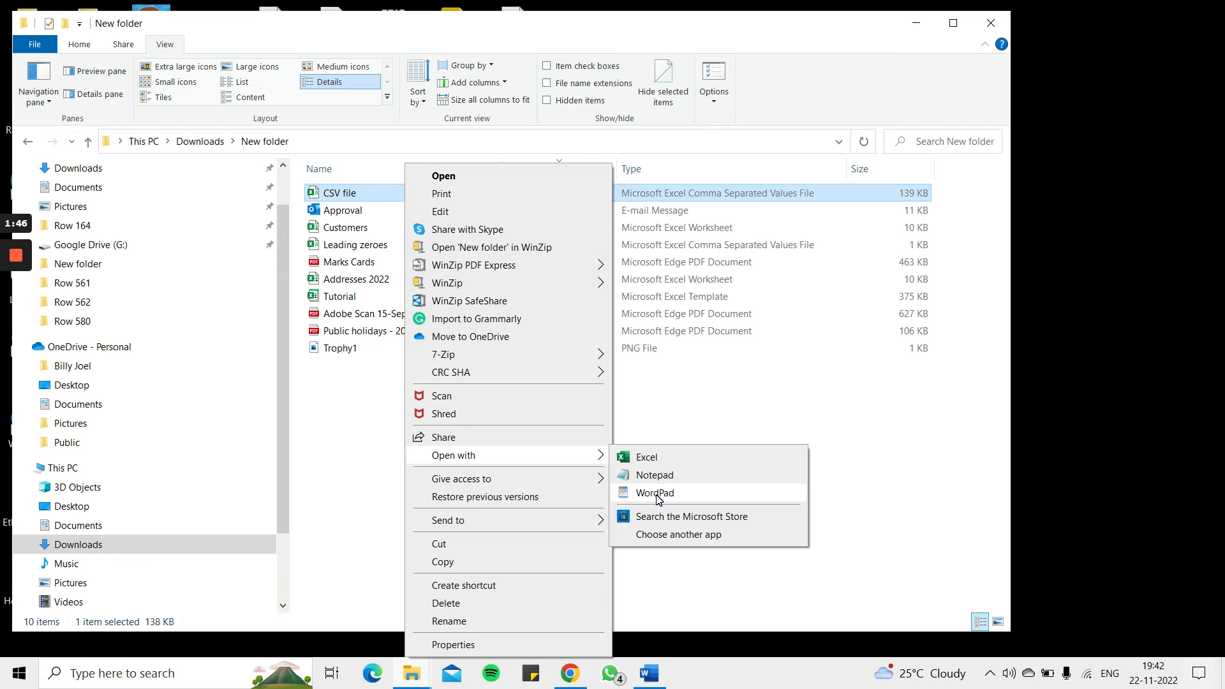
click(653, 492)
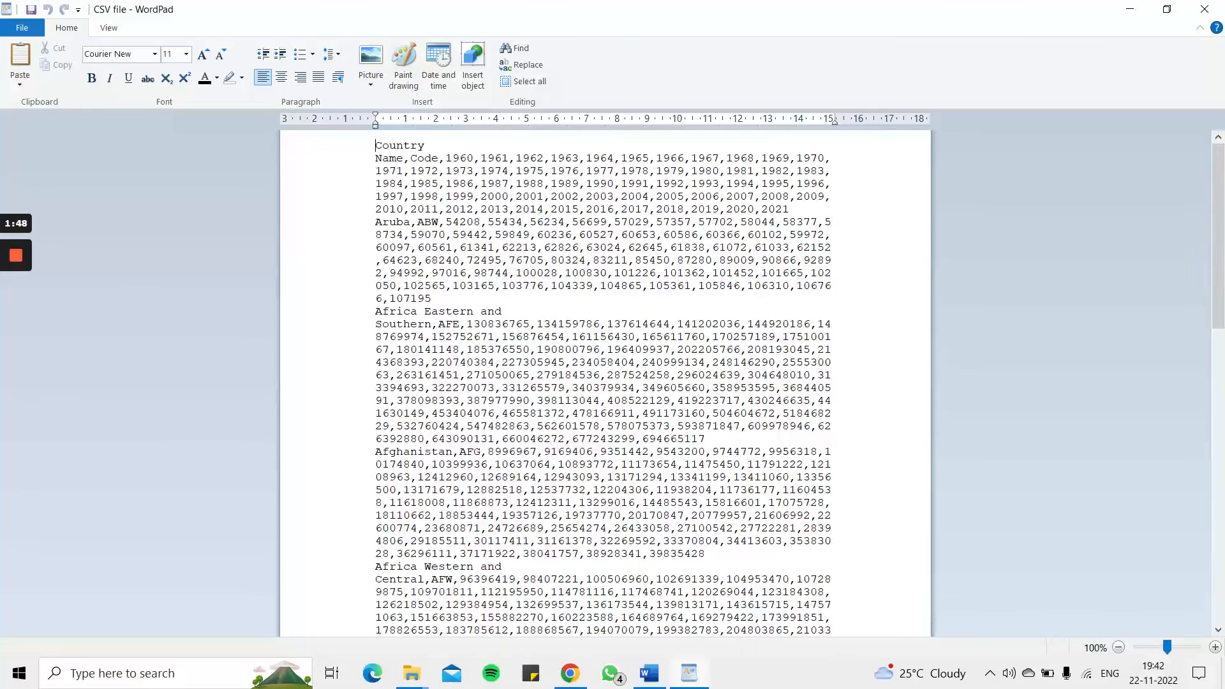